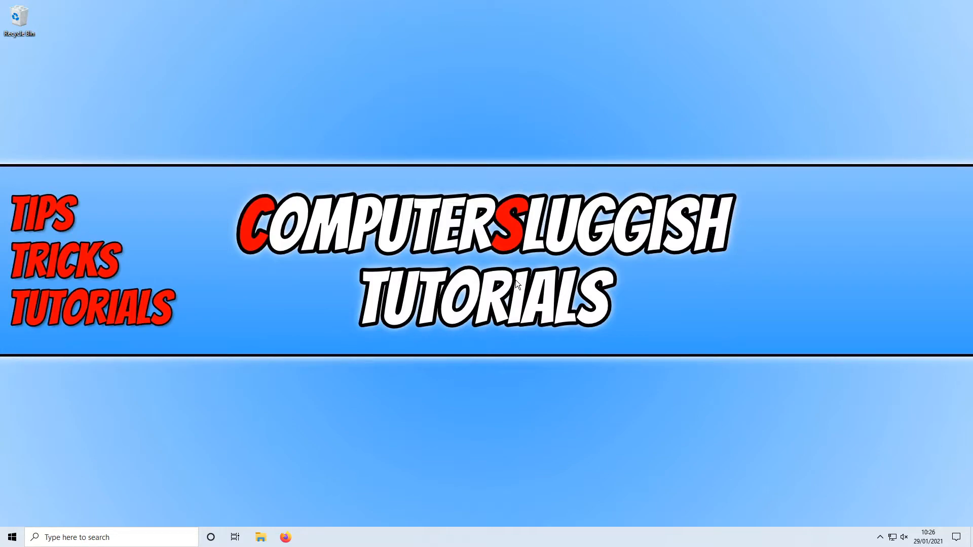
mouse_move(591, 306)
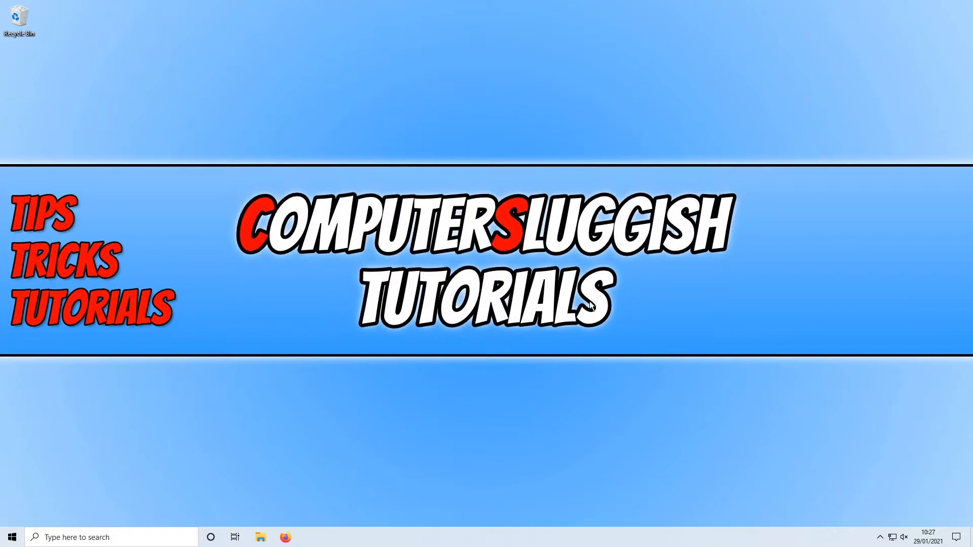
mouse_move(480, 344)
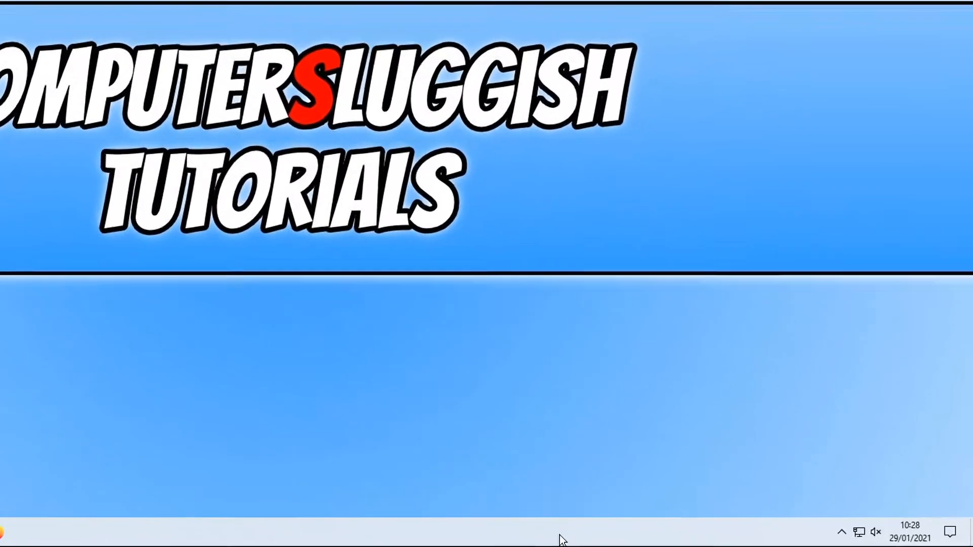
- Launch Task Manager from the taskbar's right-click menu
right_click(561, 538)
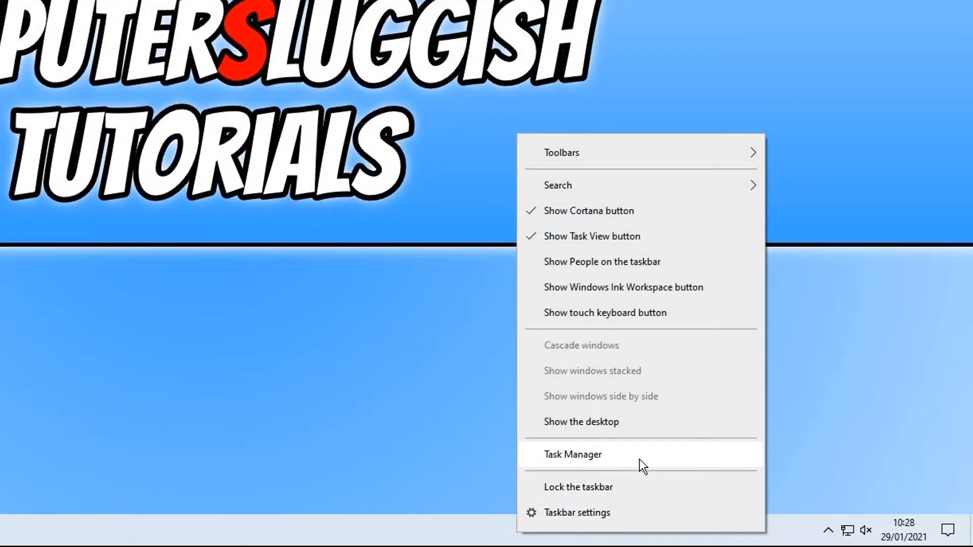
click(571, 454)
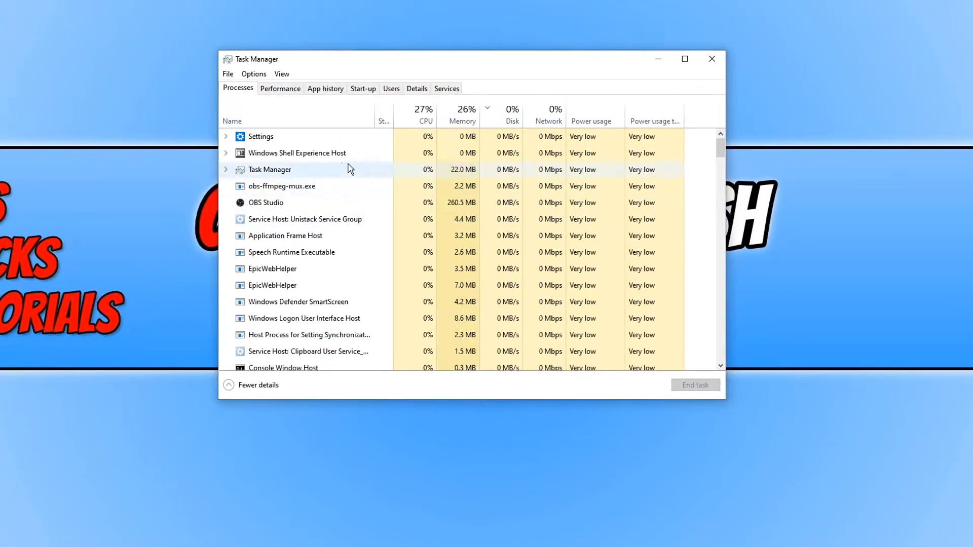
- Show the Users list and select the disconnected CSPlus (44) account
click(391, 88)
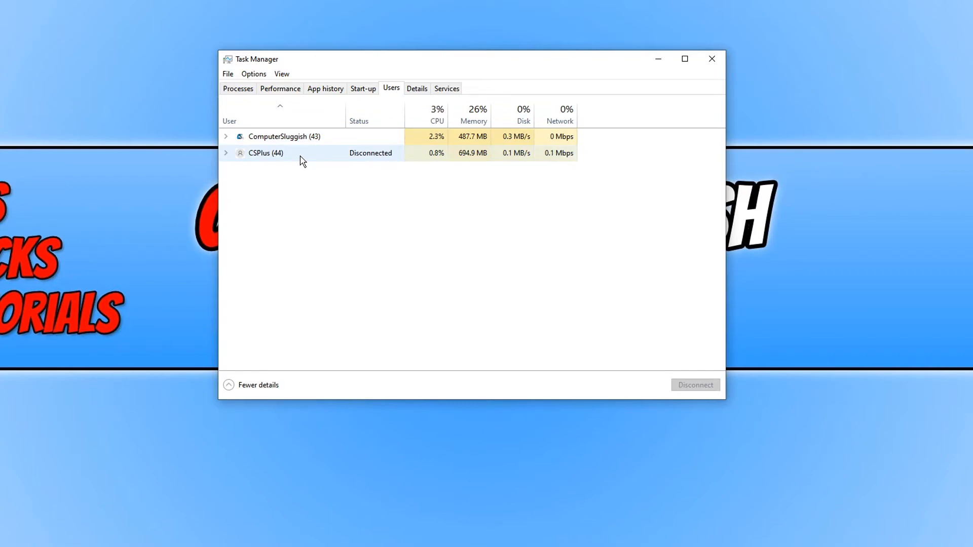
click(265, 153)
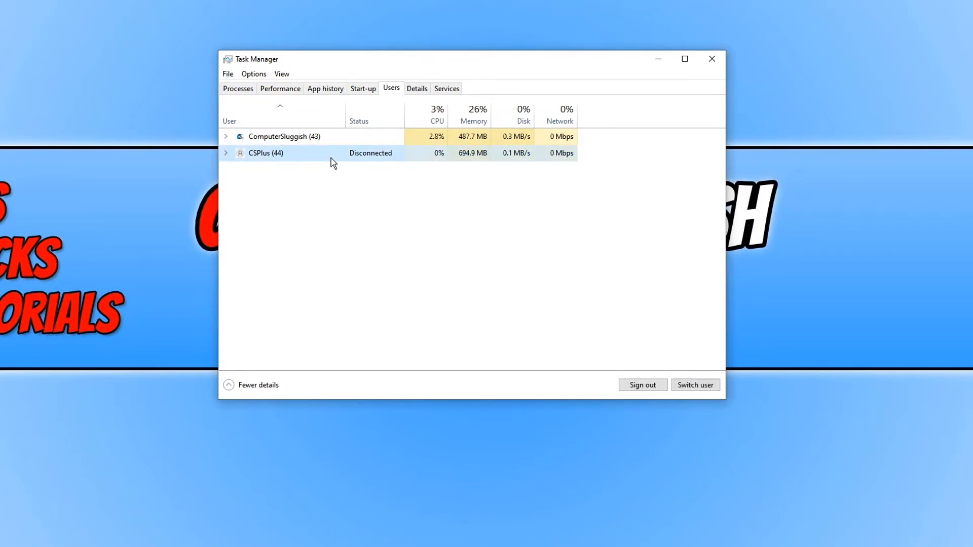
- Sign out CSPlus and confirm the unsaved-data warning, leaving only ComputerSluggish
click(642, 385)
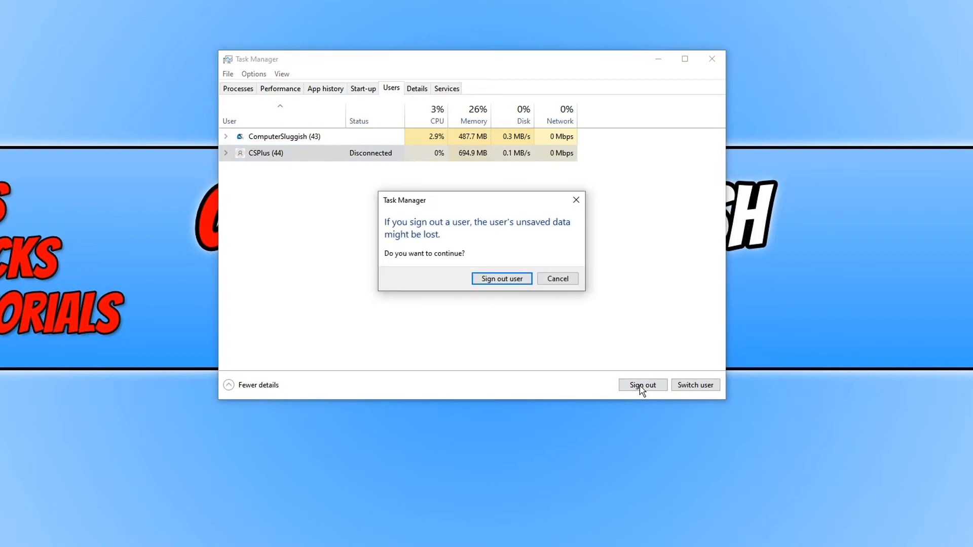
mouse_move(444, 290)
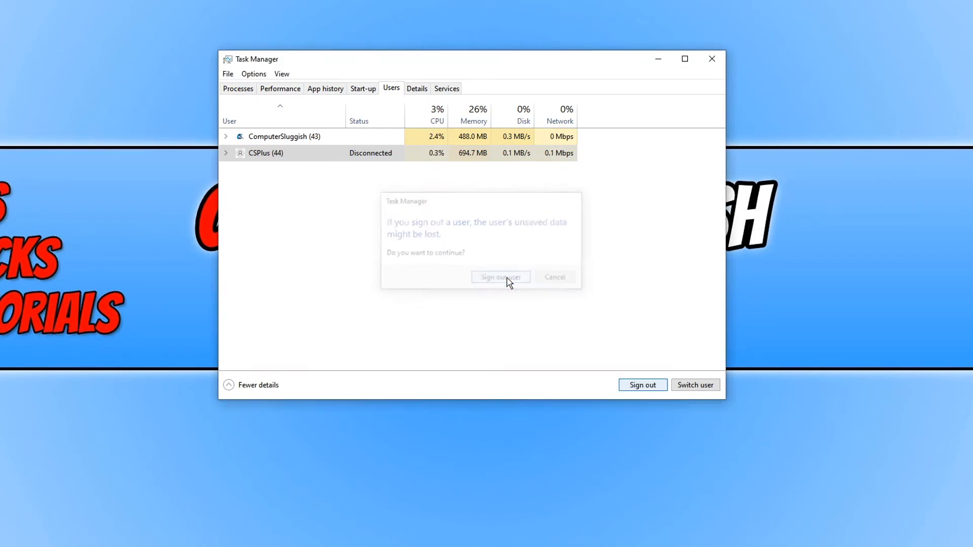
click(500, 276)
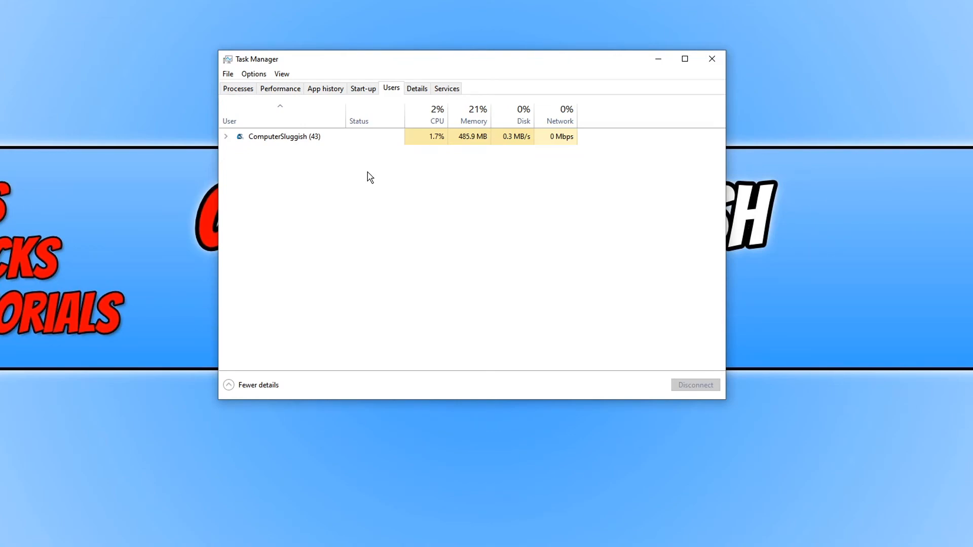
mouse_move(789, 356)
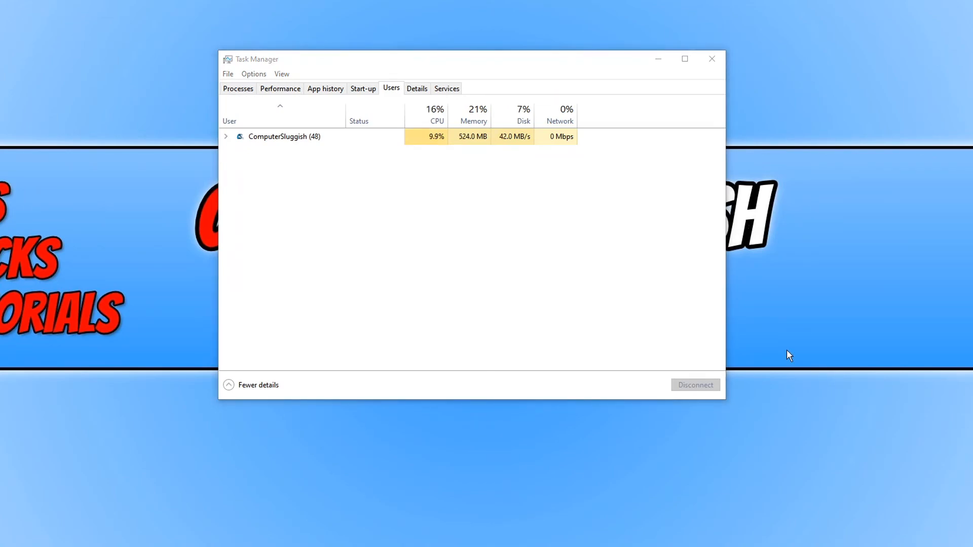